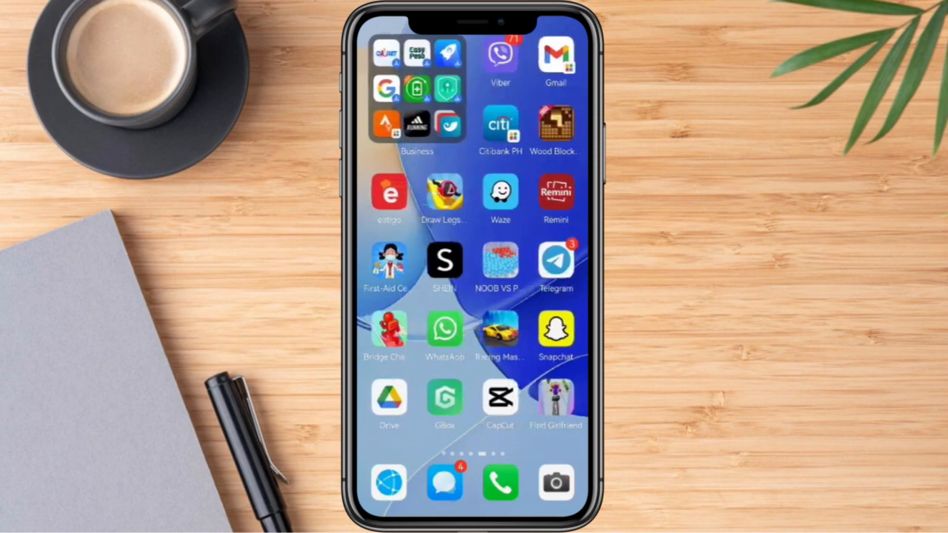
Step: Screenshot the normal chat with the 'Hi' message, then return to the chat list showing both chats
left_click(554, 260)
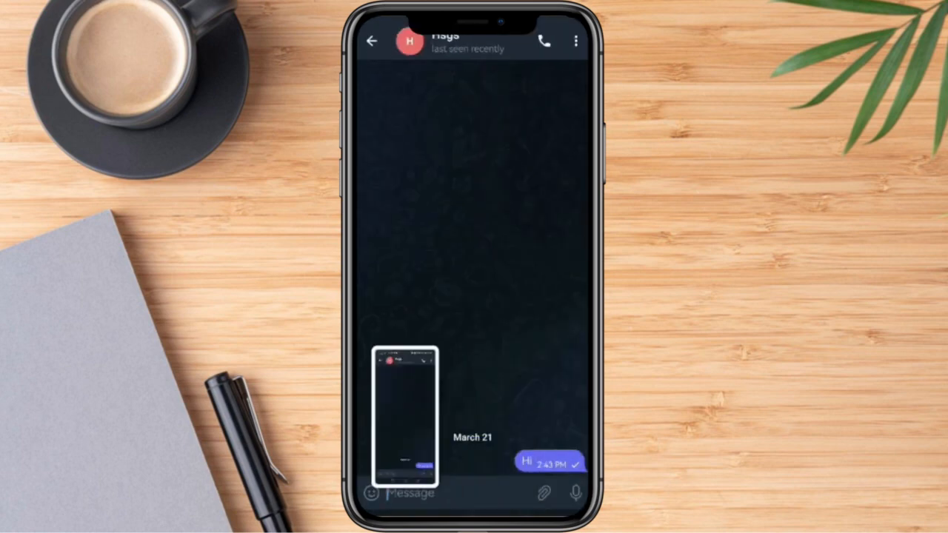
left_click(376, 39)
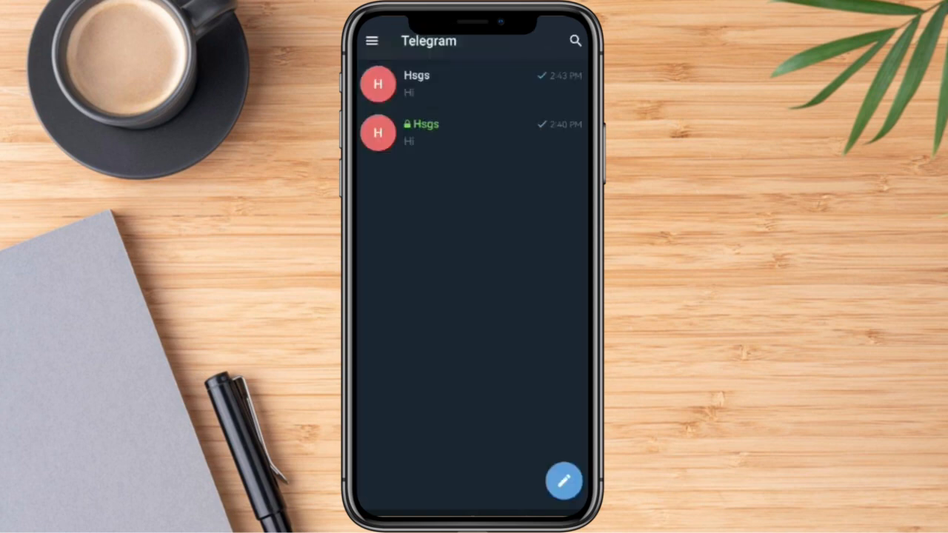